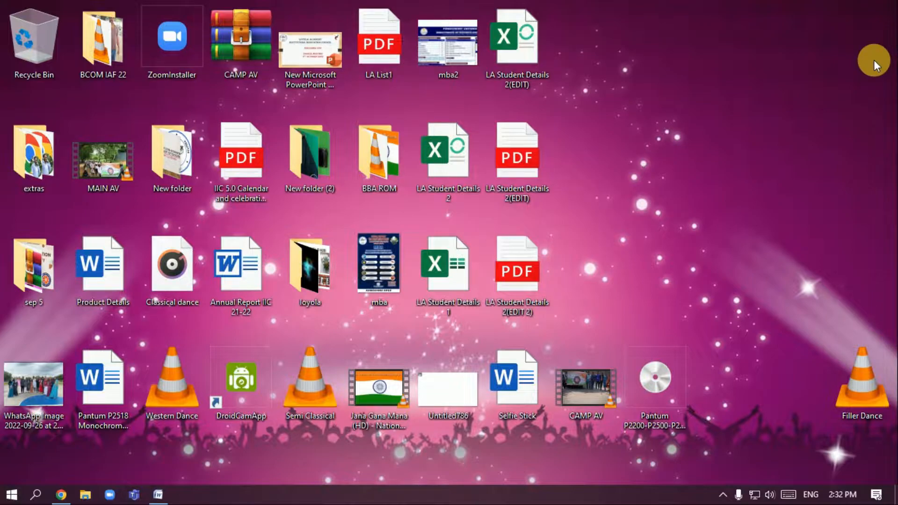
- Open This PC in File Explorer and bring up its context menu
left_click(85, 494)
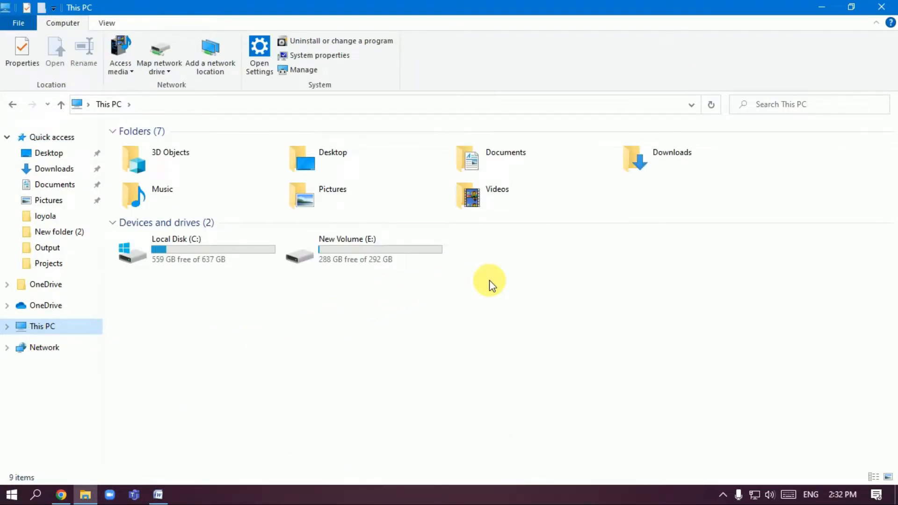
right_click(41, 326)
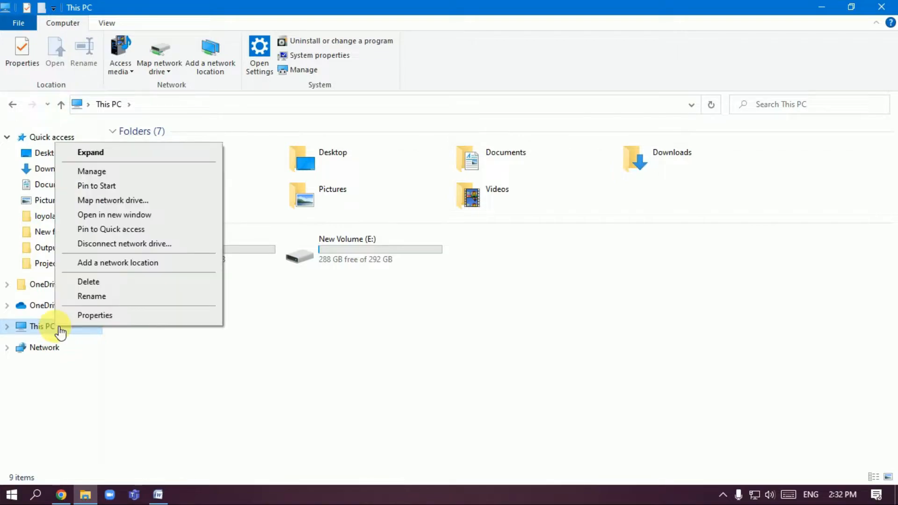
mouse_move(102, 171)
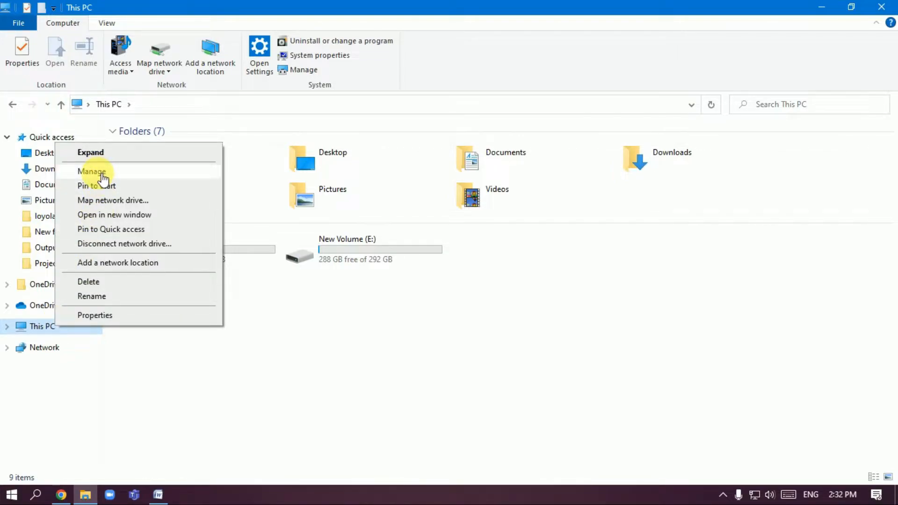
- Open Computer Management's Disk Management and bring up options for removable Disk 1 (D:)
left_click(91, 171)
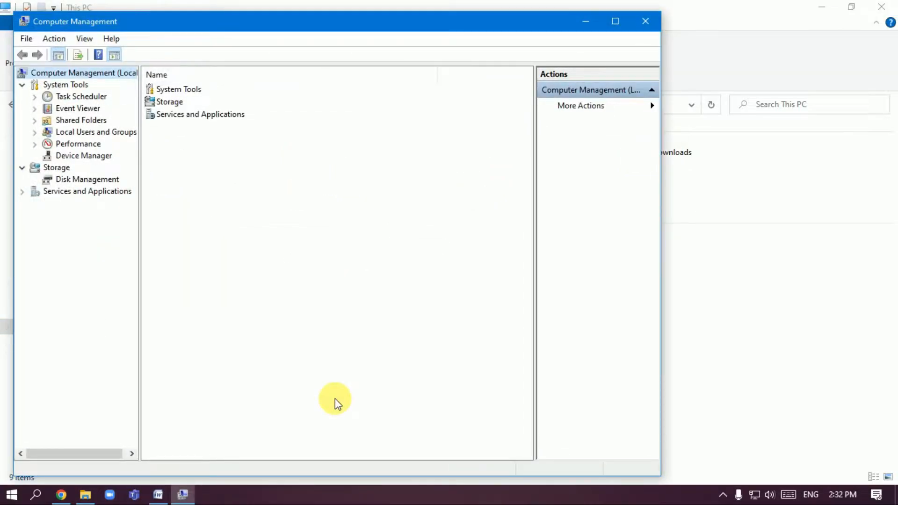
mouse_move(100, 189)
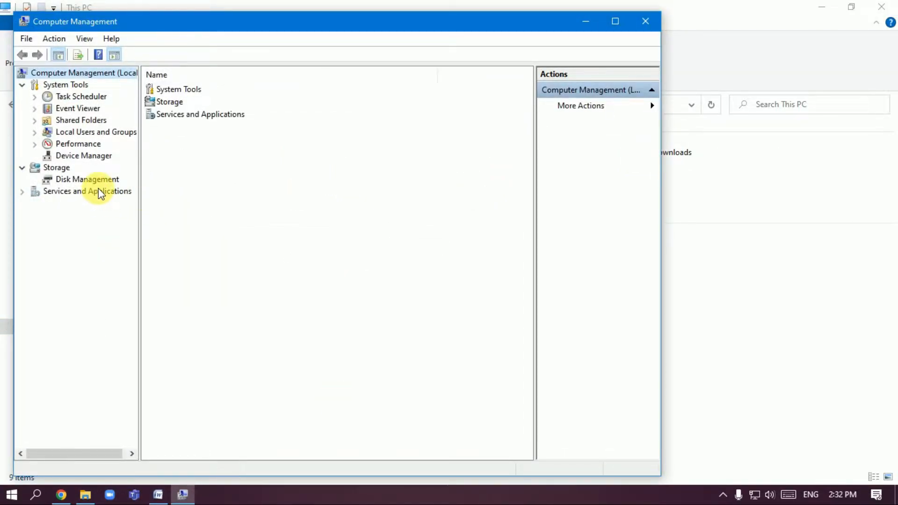
left_click(87, 180)
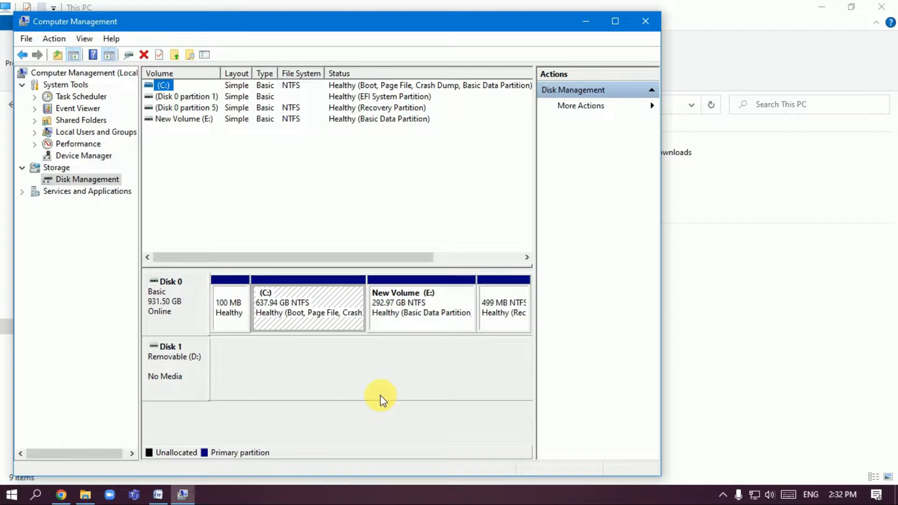
mouse_move(378, 400)
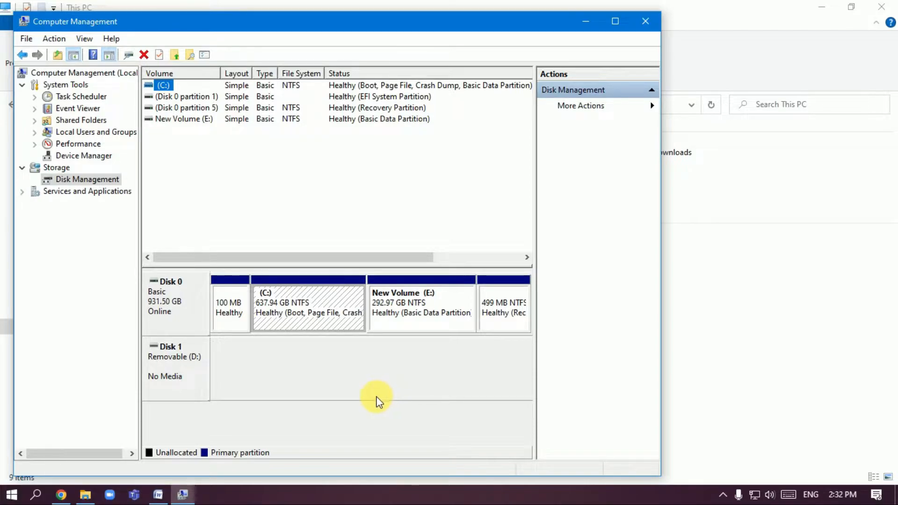
mouse_move(189, 377)
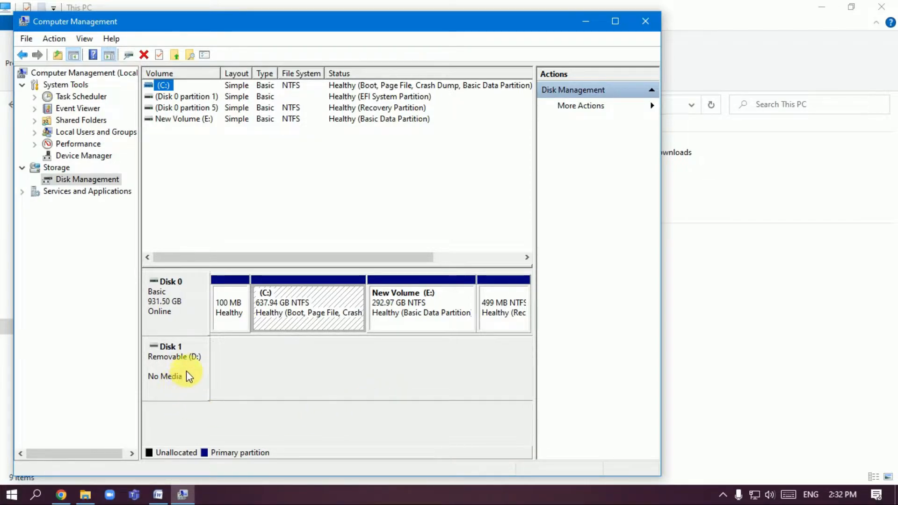
right_click(175, 366)
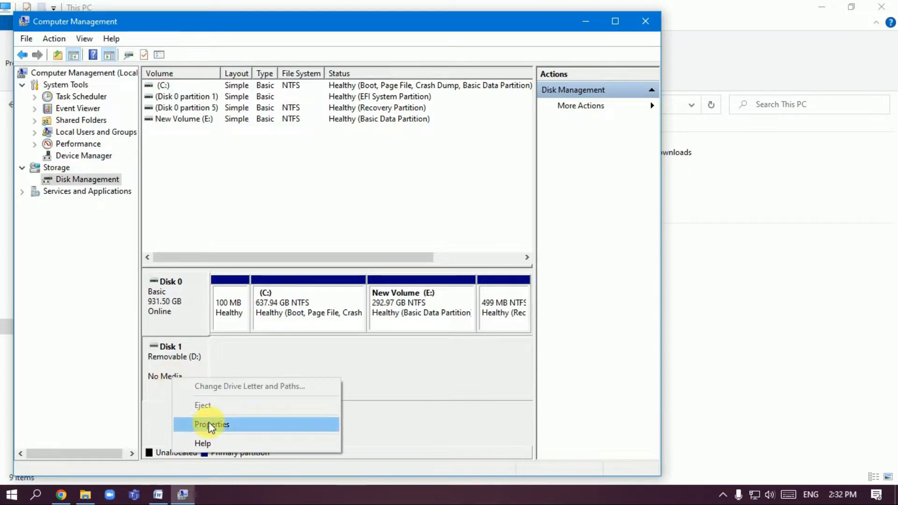
- Set the 2268 PRAM USB Device's removal policy to Better performance and view its driver details
left_click(212, 424)
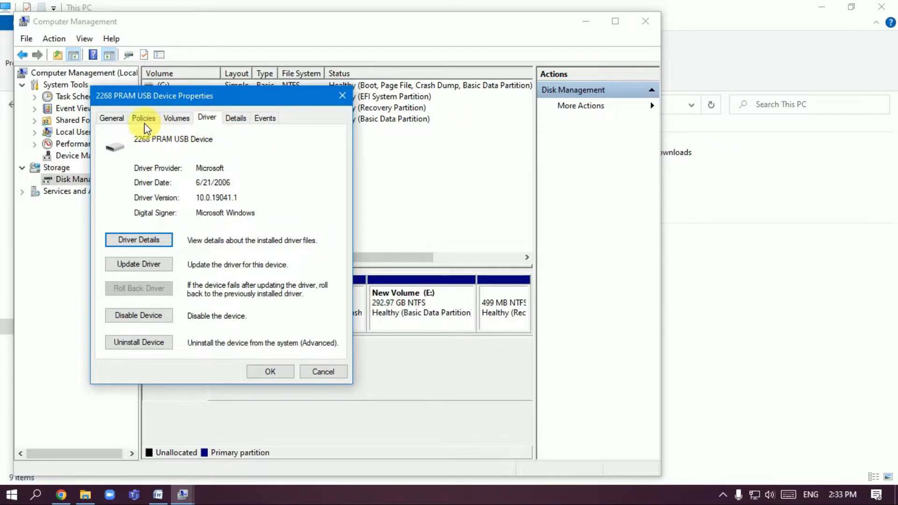
left_click(144, 118)
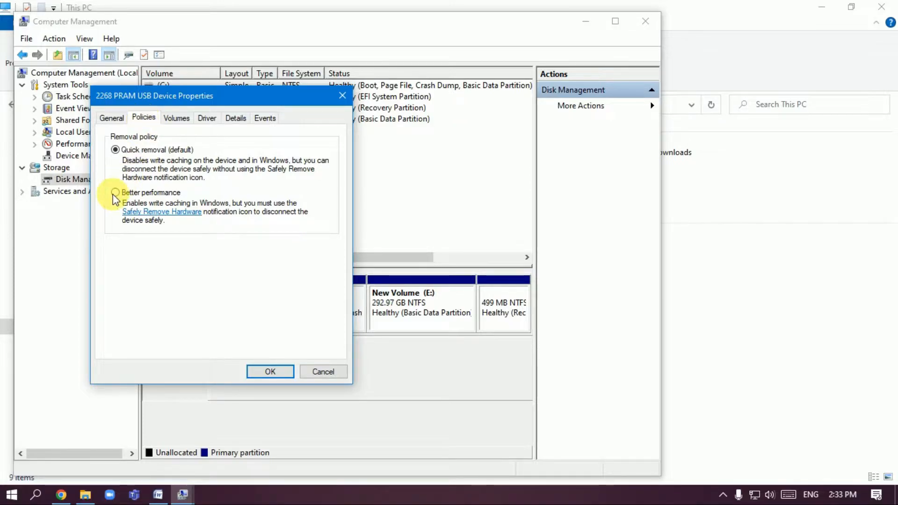
left_click(115, 192)
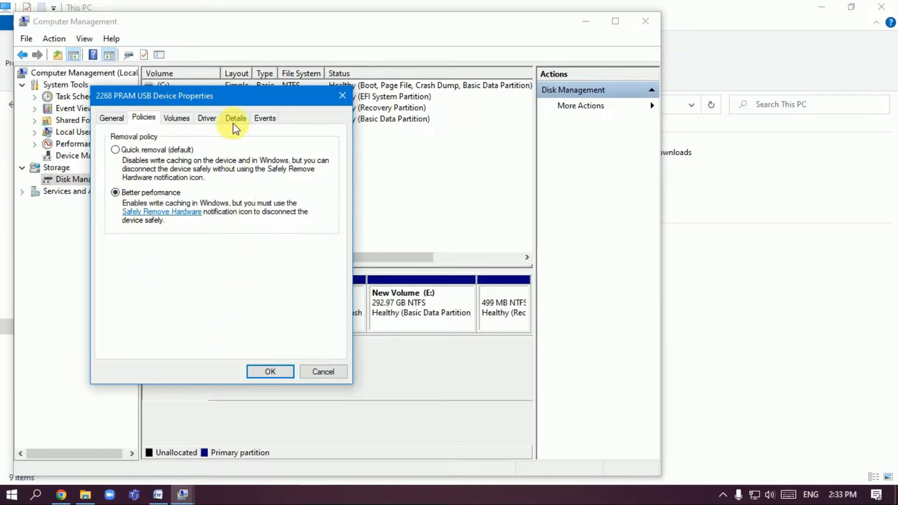
mouse_move(203, 125)
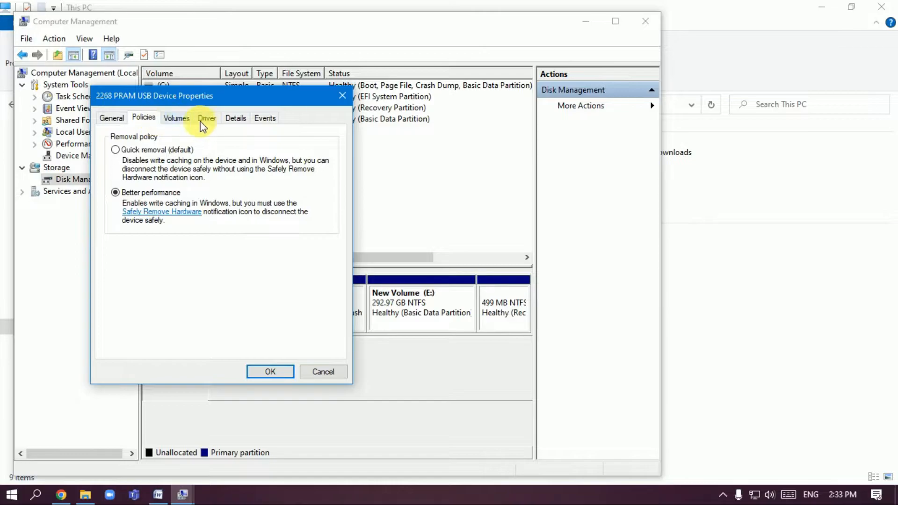
left_click(207, 118)
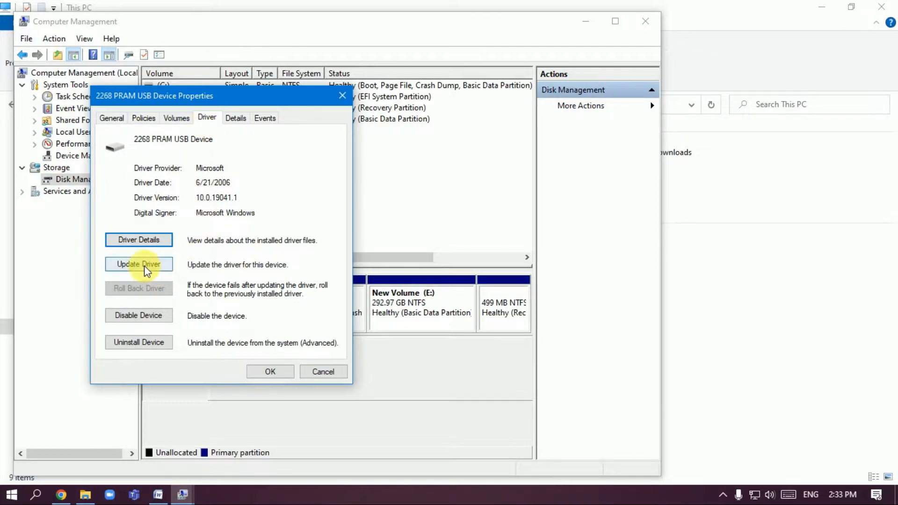
- Run a driver update for the 2268 PRAM USB Device, finding the best driver installed
left_click(138, 264)
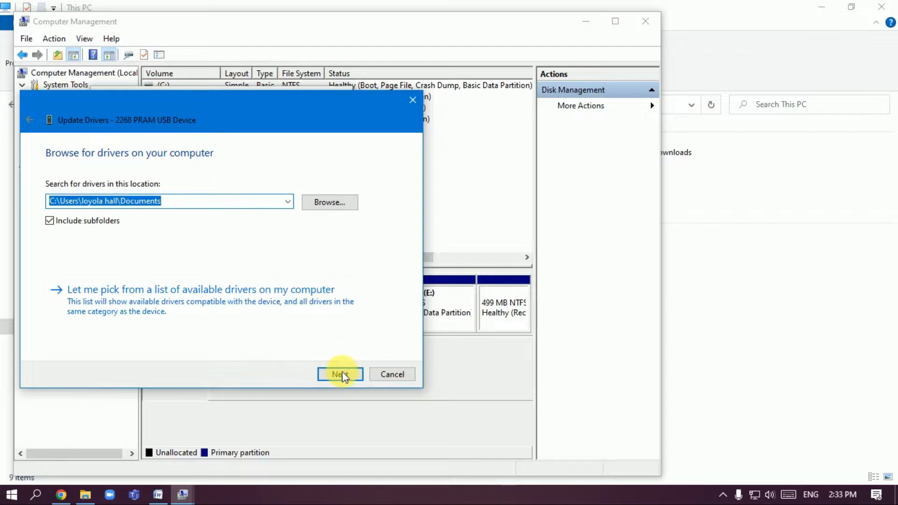
left_click(339, 374)
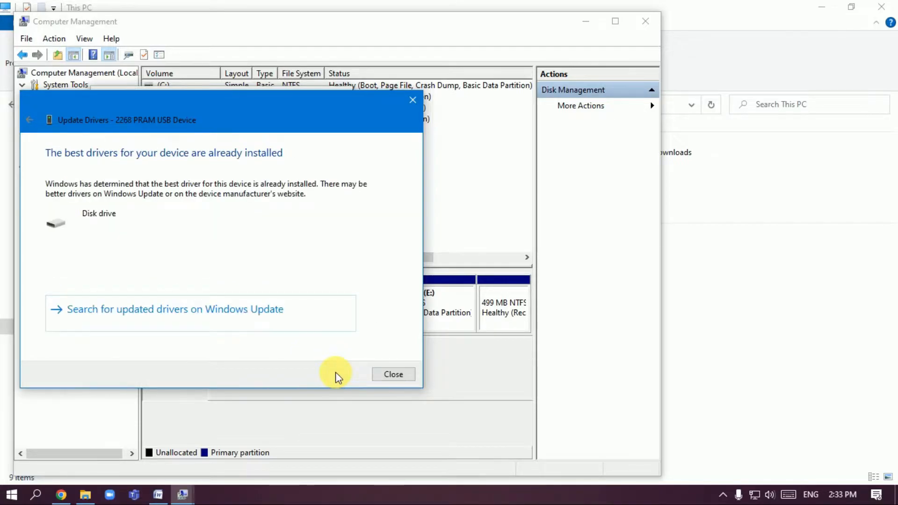
mouse_move(157, 166)
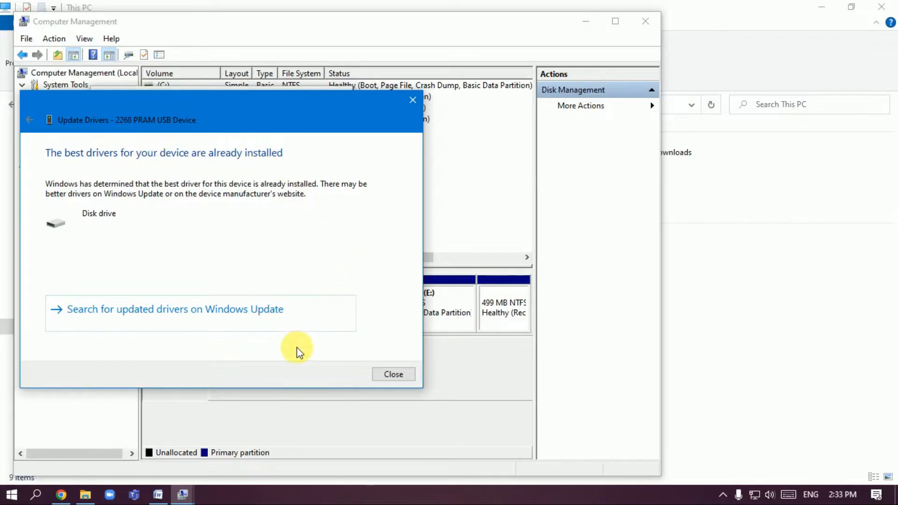
left_click(393, 375)
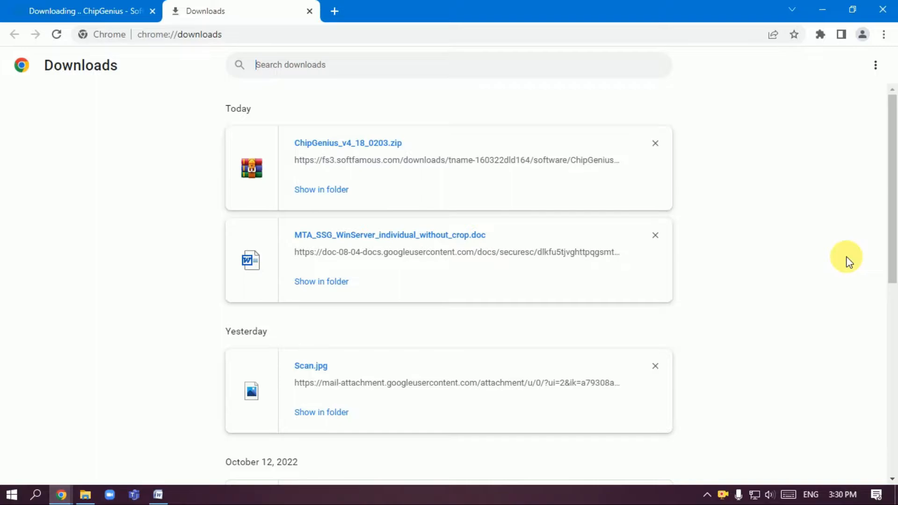
mouse_move(840, 256)
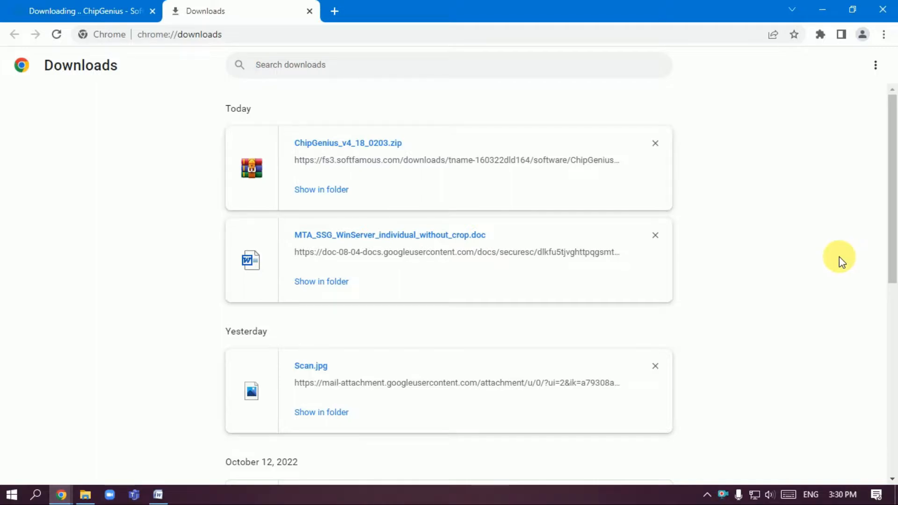
mouse_move(728, 298)
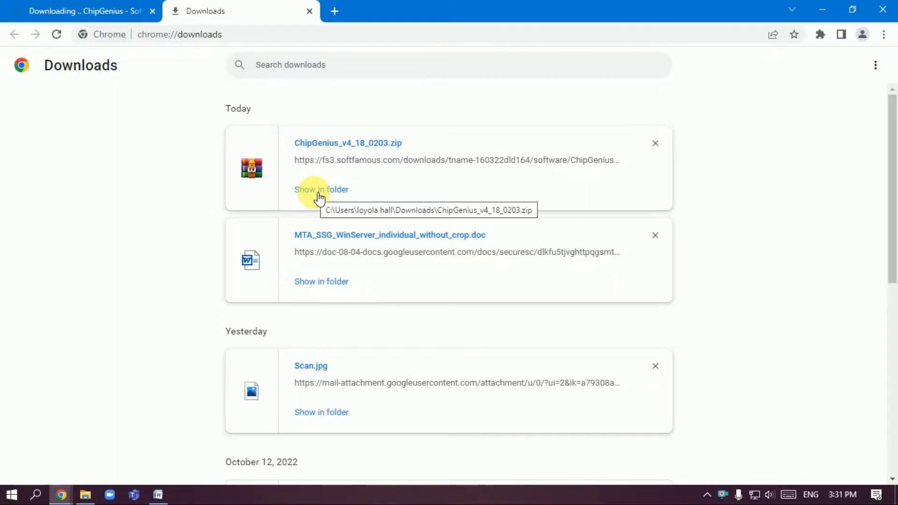
- Locate the downloaded ChipGenius zip in Downloads and extract it to the desktop
left_click(321, 189)
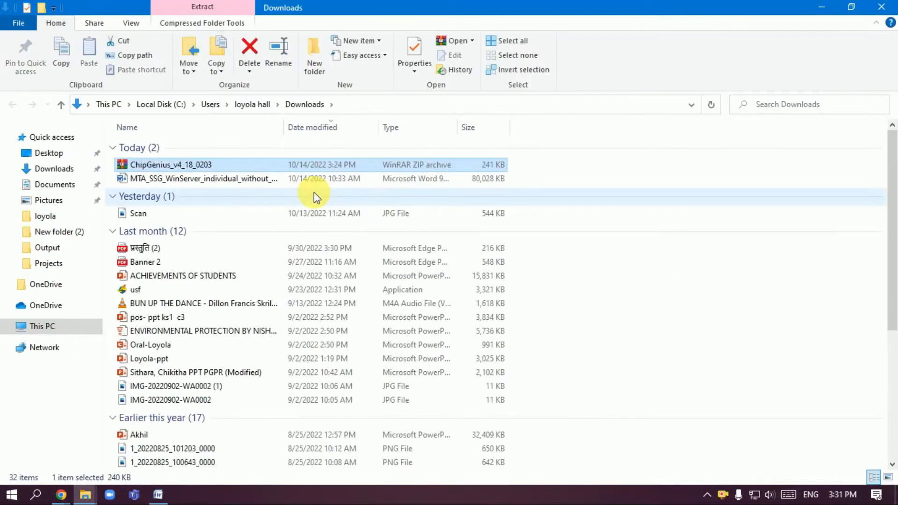
mouse_move(178, 165)
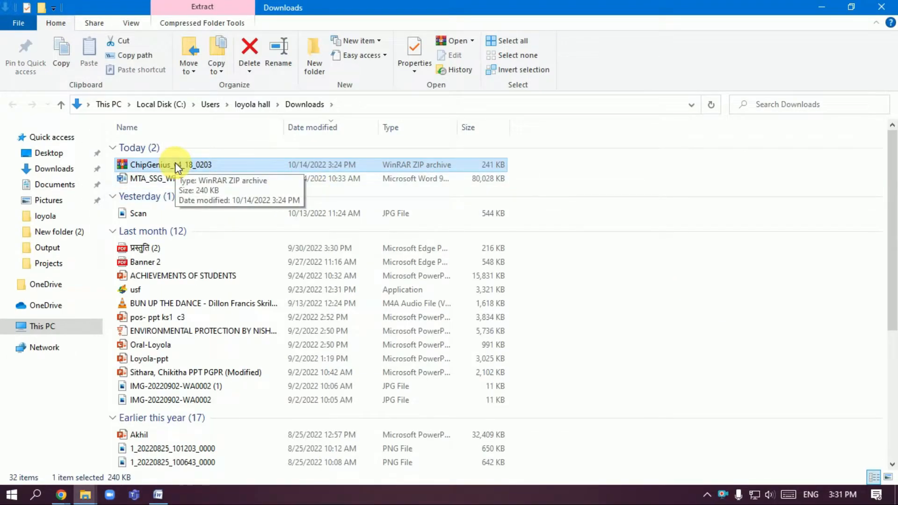
right_click(172, 165)
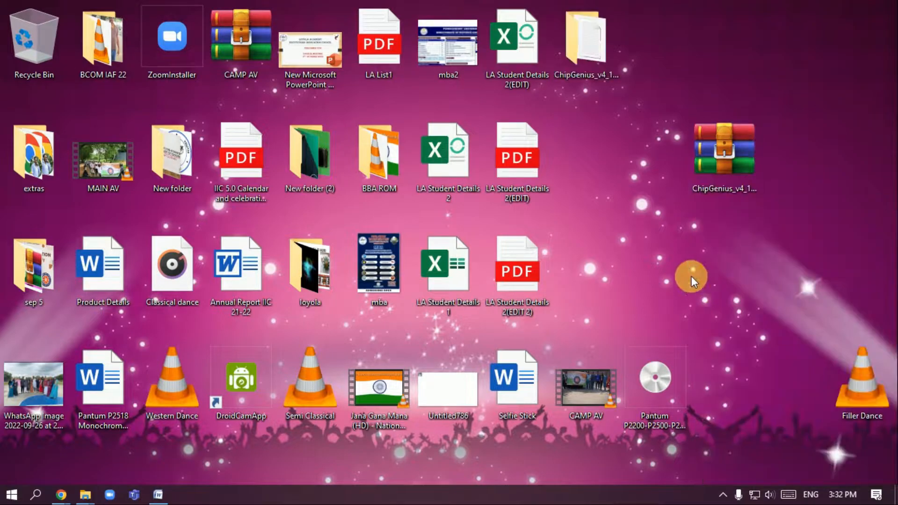
- Open the ChipGenius_v4_18_0203 folder and launch ChipGenius_v4_18_0203.exe
left_click(586, 38)
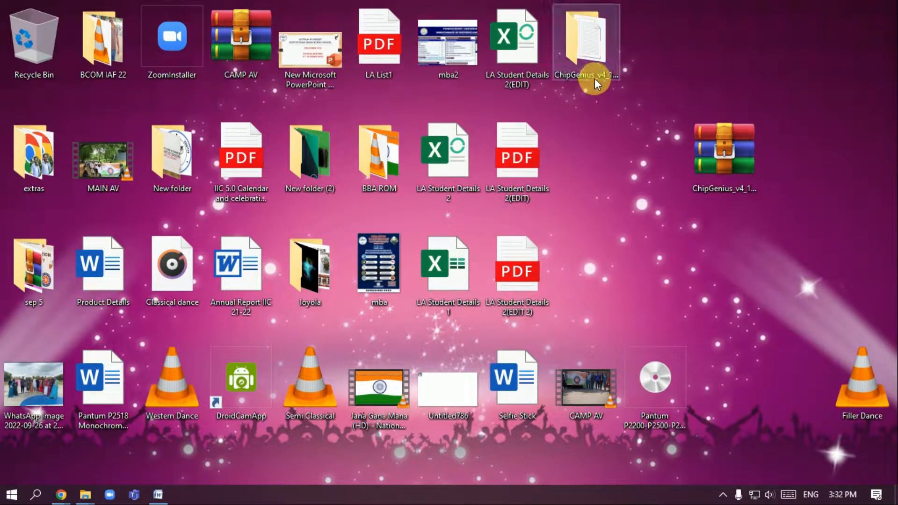
double_click(585, 36)
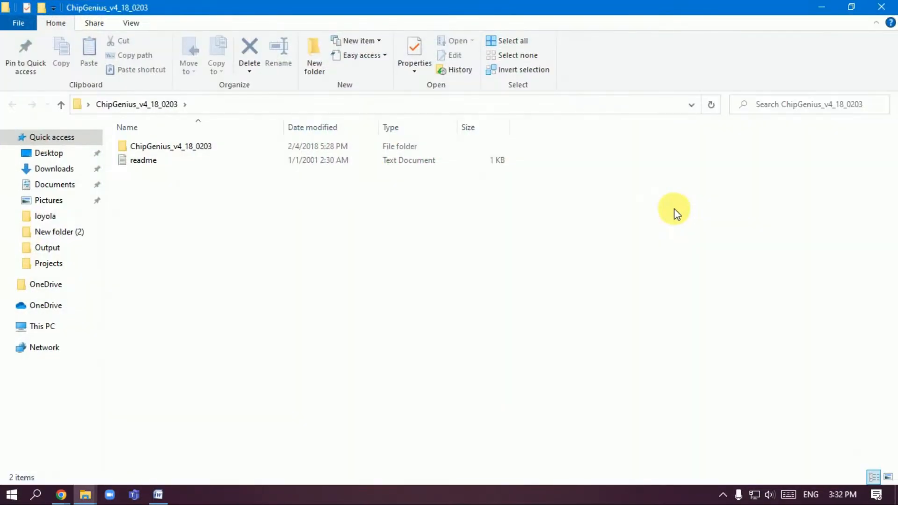
left_click(170, 146)
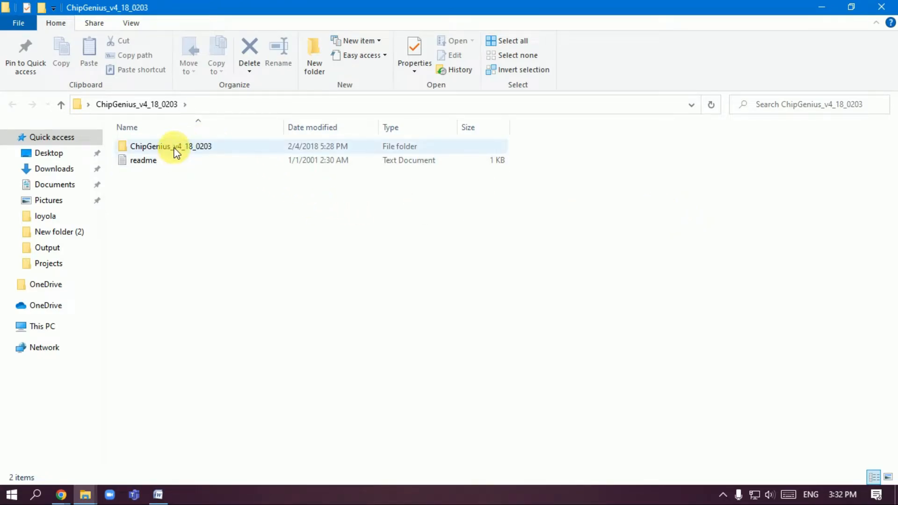
double_click(171, 146)
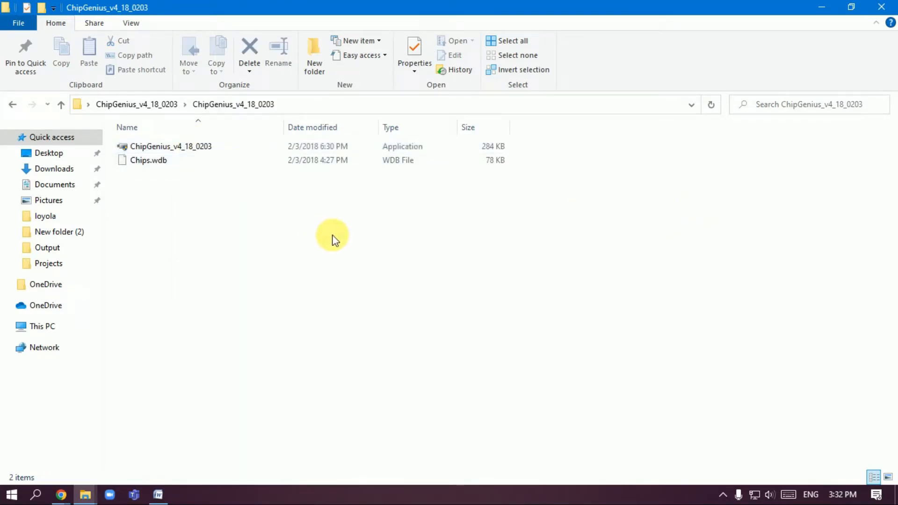
right_click(170, 146)
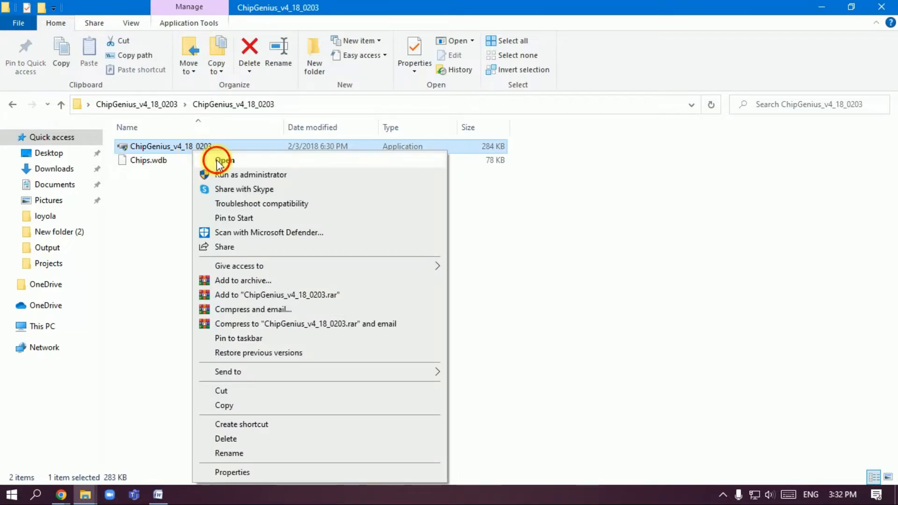
left_click(224, 161)
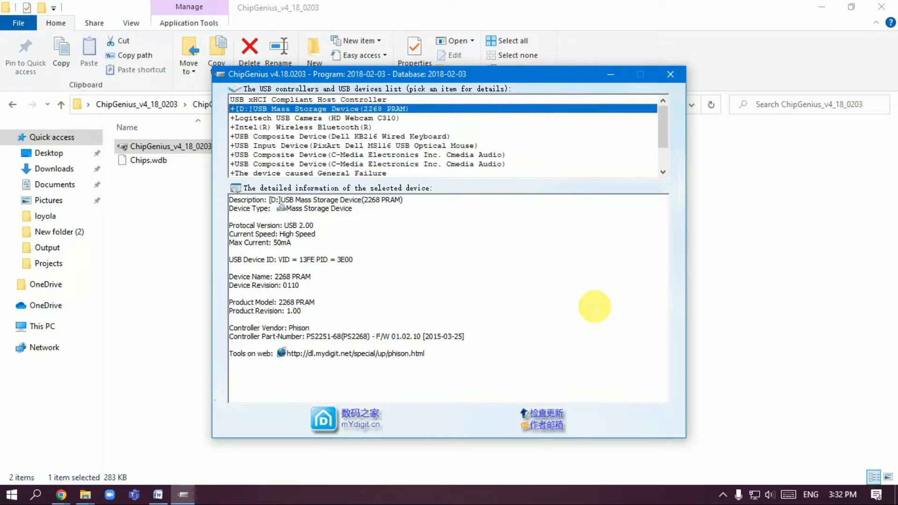
mouse_move(548, 286)
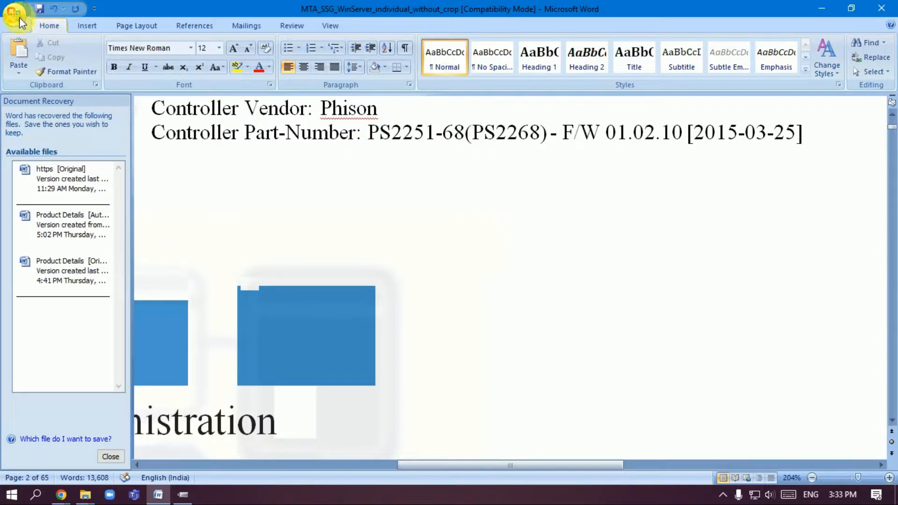
- Read drive D:'s controller details: Phison PS2251-68 (PS2268), firmware 01.02.10
left_click(15, 13)
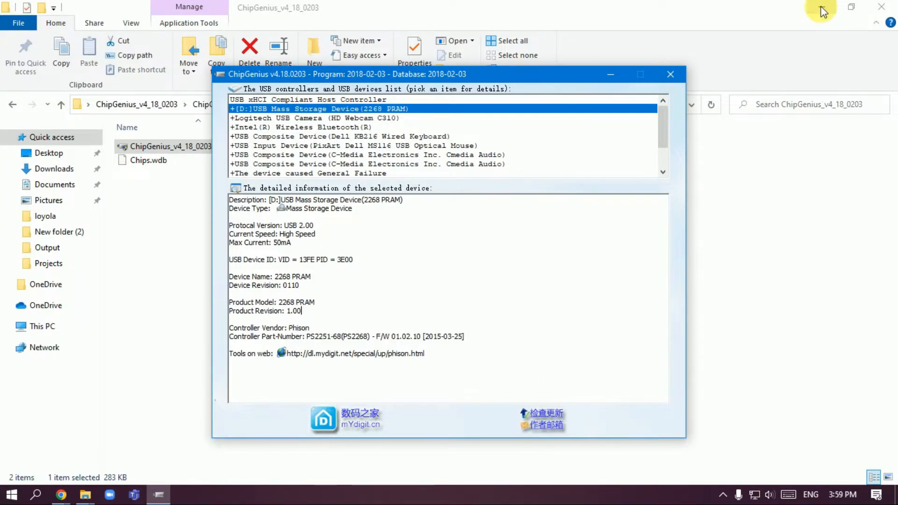
mouse_move(821, 10)
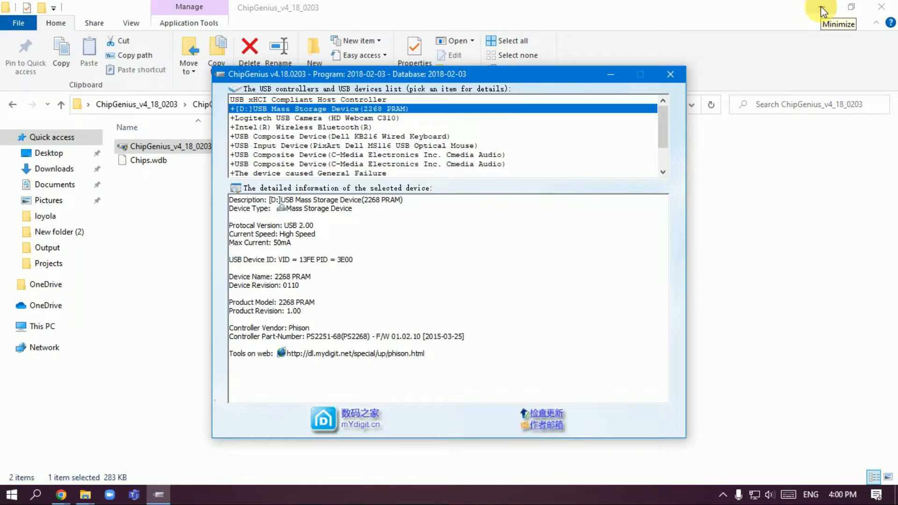
mouse_move(890, 144)
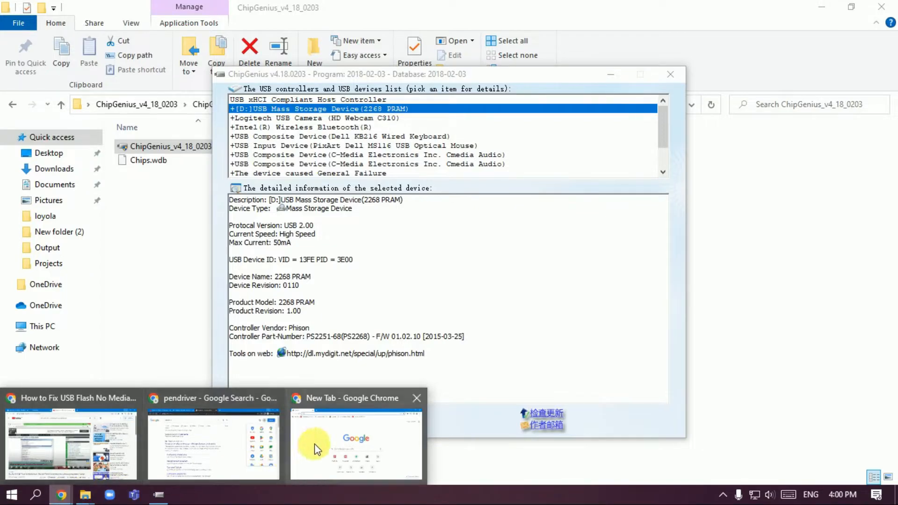
- Bring Chrome's New Tab window forward from the taskbar
left_click(355, 444)
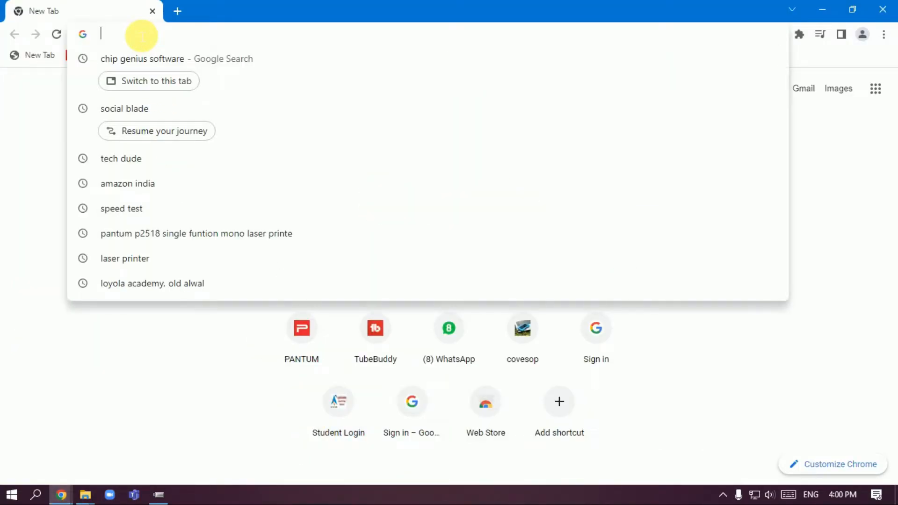
- Go to the usbdev.ru ChipGenius files page via the address bar suggestion
type("USBDEV.RU")
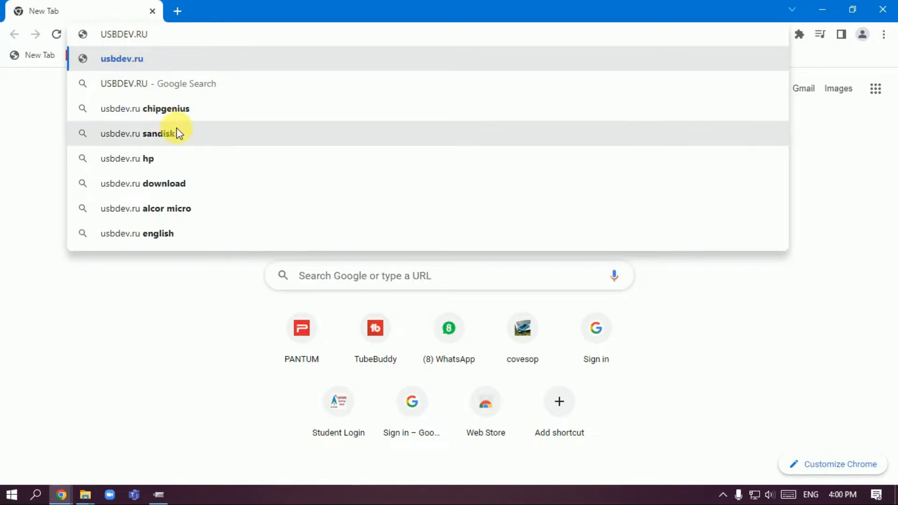
mouse_move(182, 115)
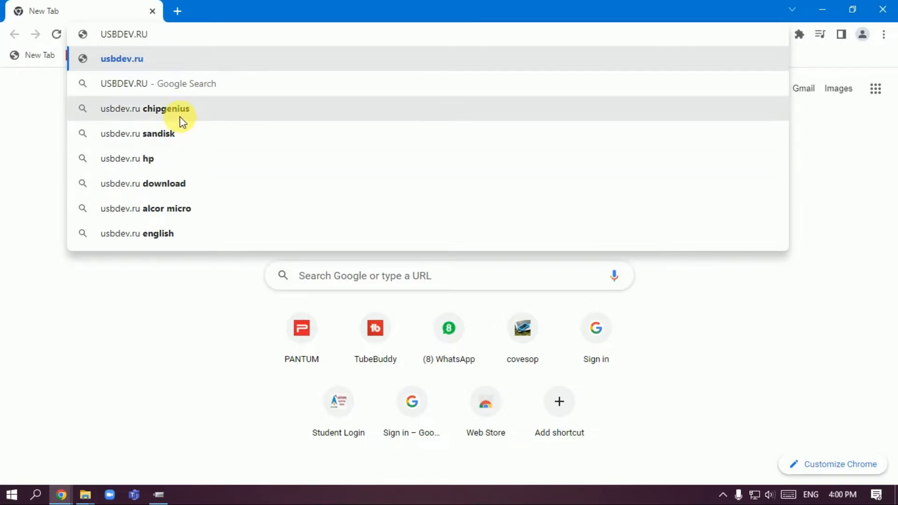
left_click(145, 108)
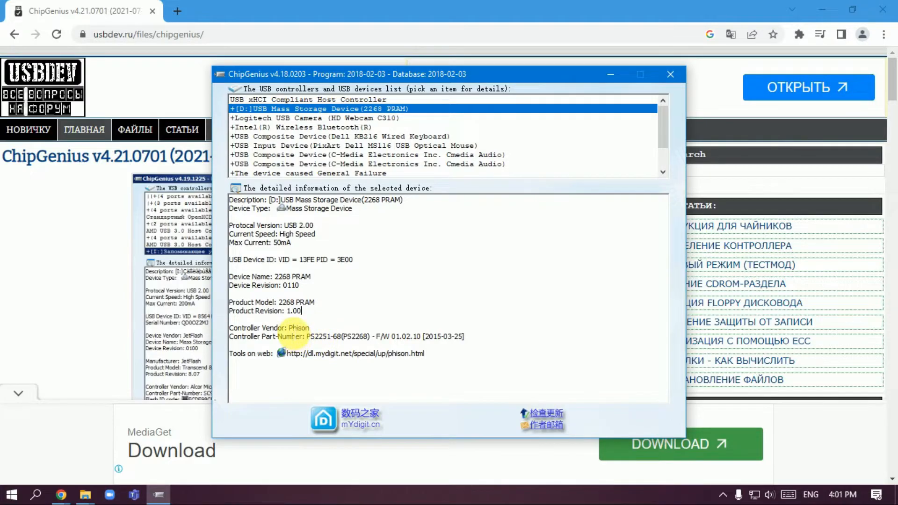
- Search USBDev.ru for 'Phison' in English and scroll through the Phison tool results
double_click(297, 327)
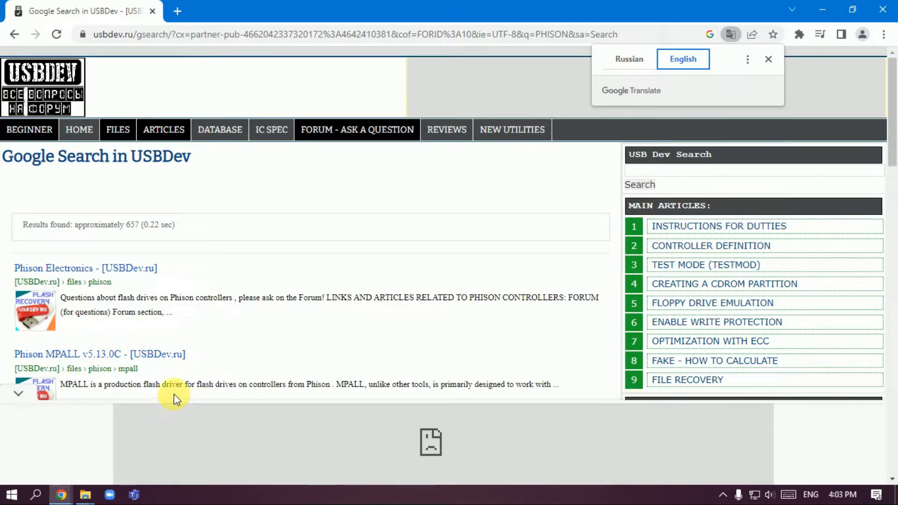
scroll("down", 3)
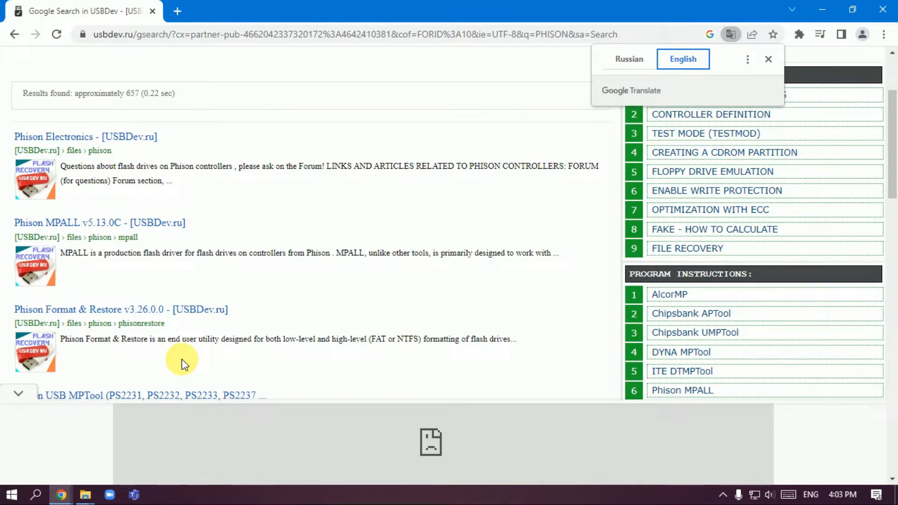
scroll("down", 3)
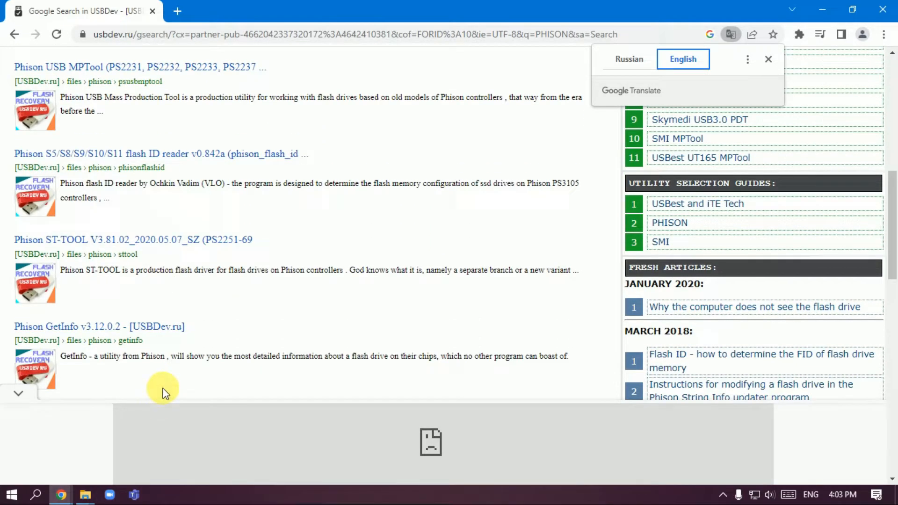
scroll("down", 3)
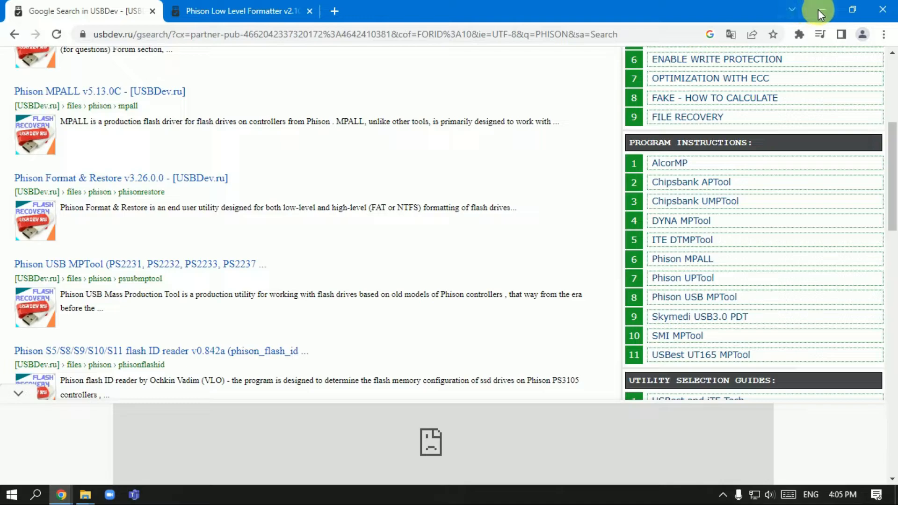
mouse_move(57, 215)
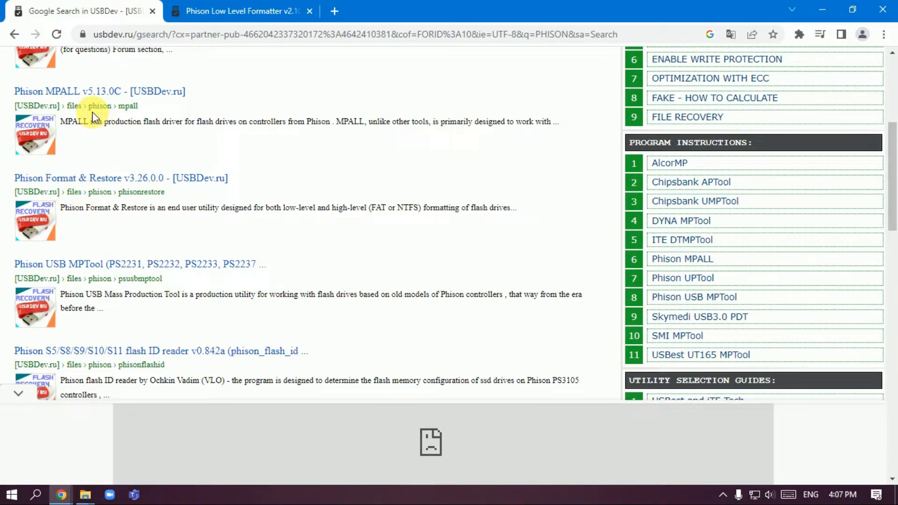
mouse_move(347, 266)
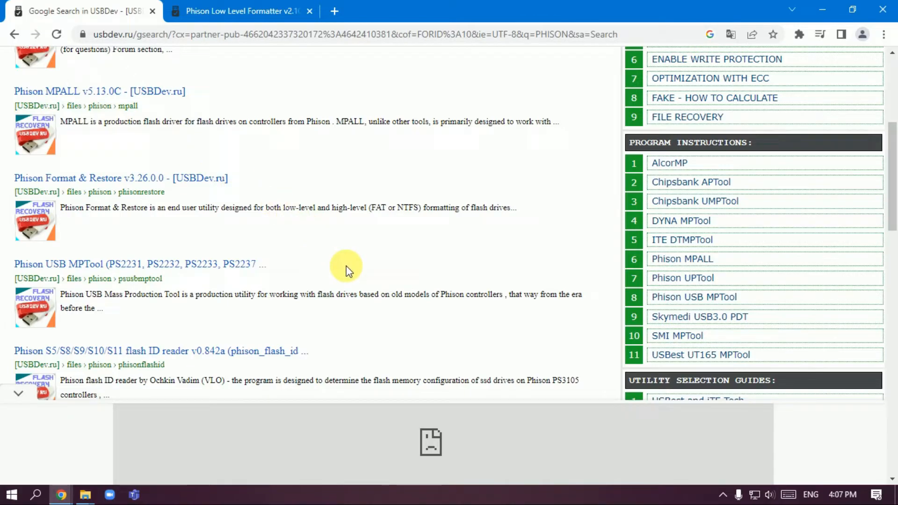
mouse_move(140, 286)
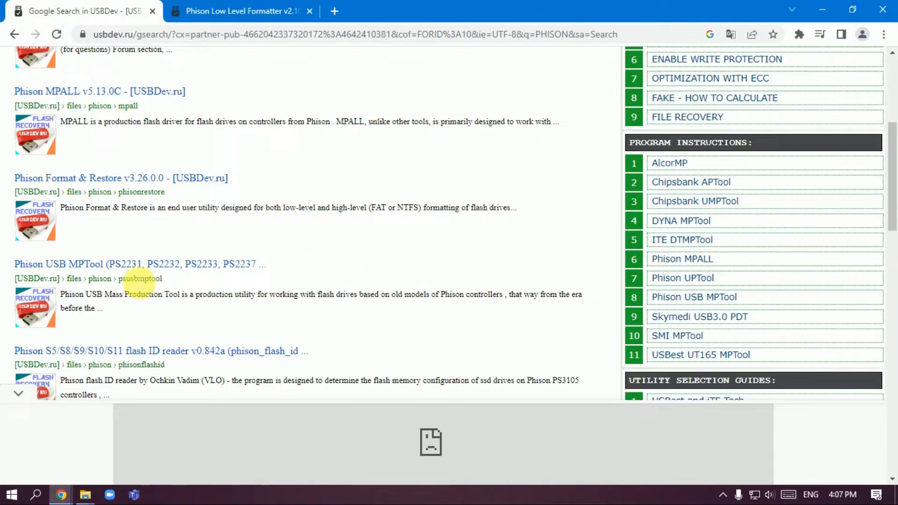
mouse_move(182, 275)
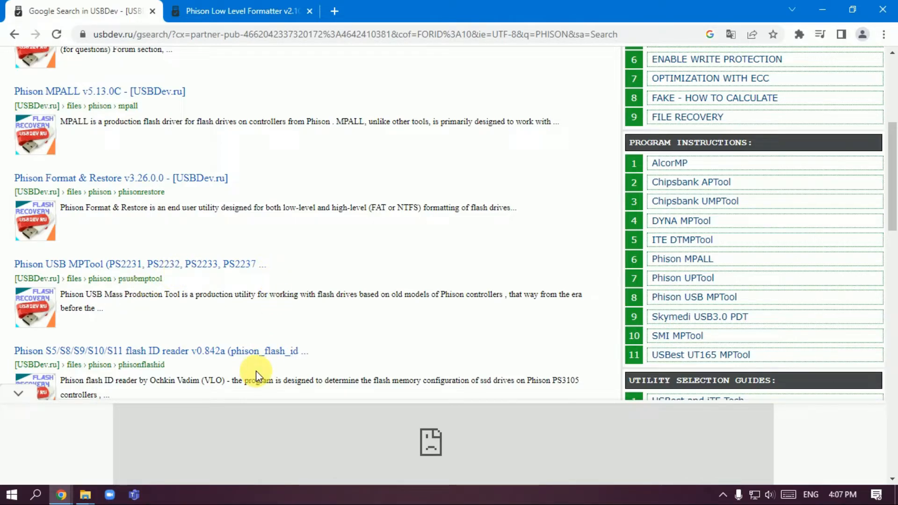
scroll("down", 3)
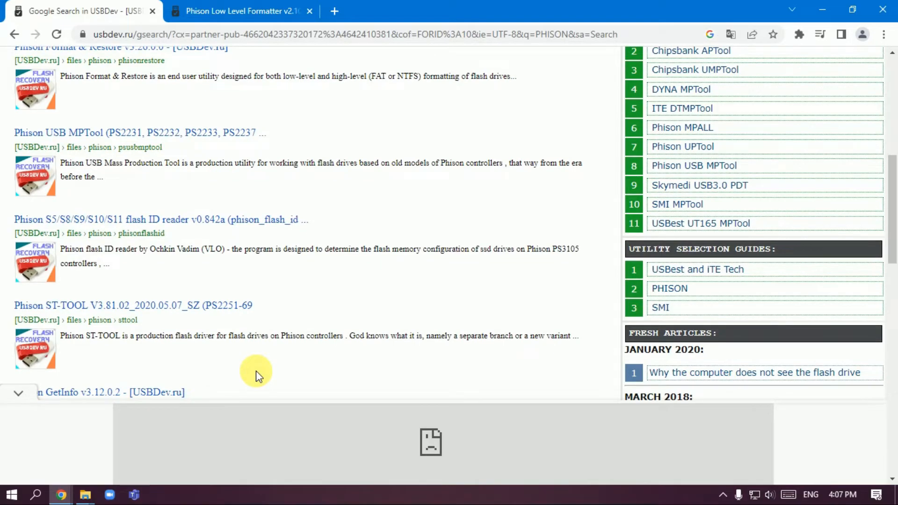
- Load param.ini, dismiss the USB PID error, set controller PS2251-65, and save
left_click(140, 132)
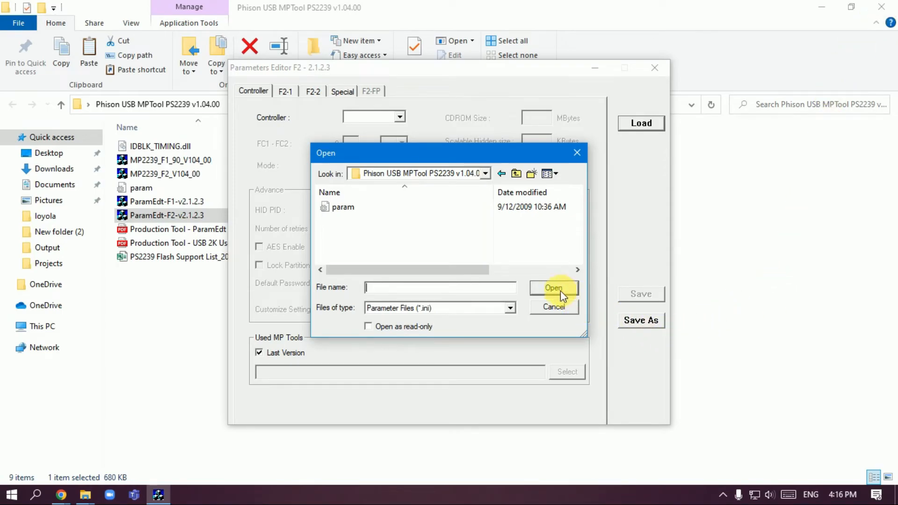
mouse_move(367, 290)
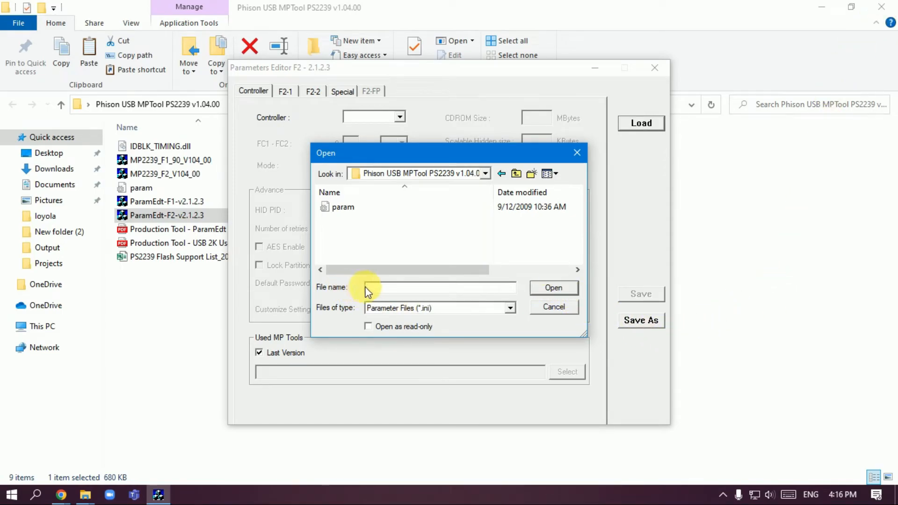
left_click(343, 207)
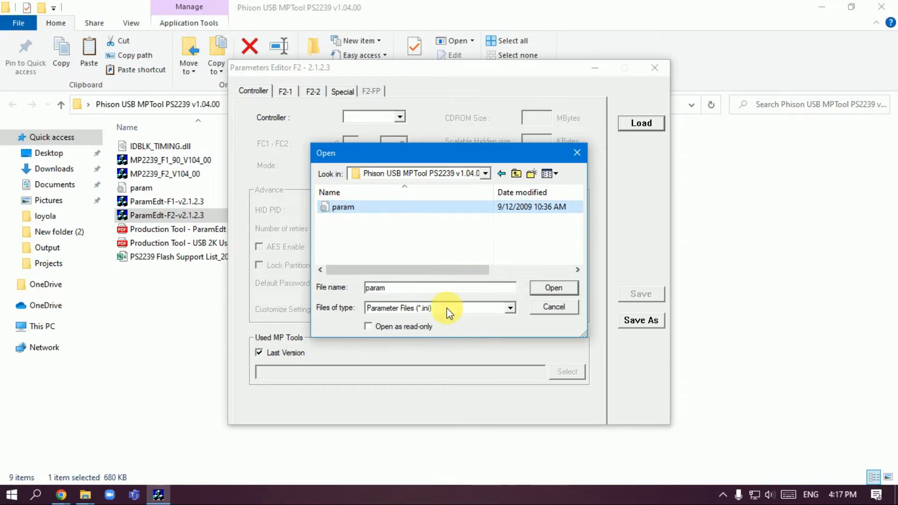
left_click(552, 288)
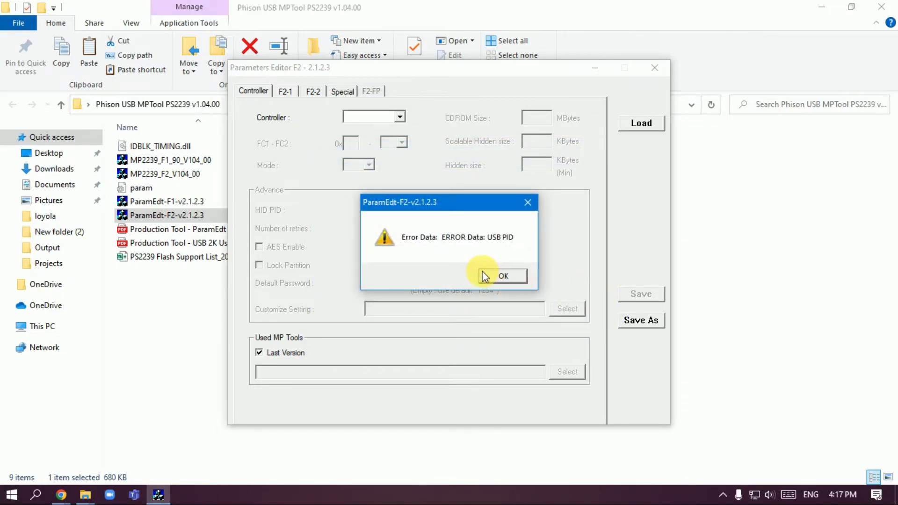
left_click(502, 276)
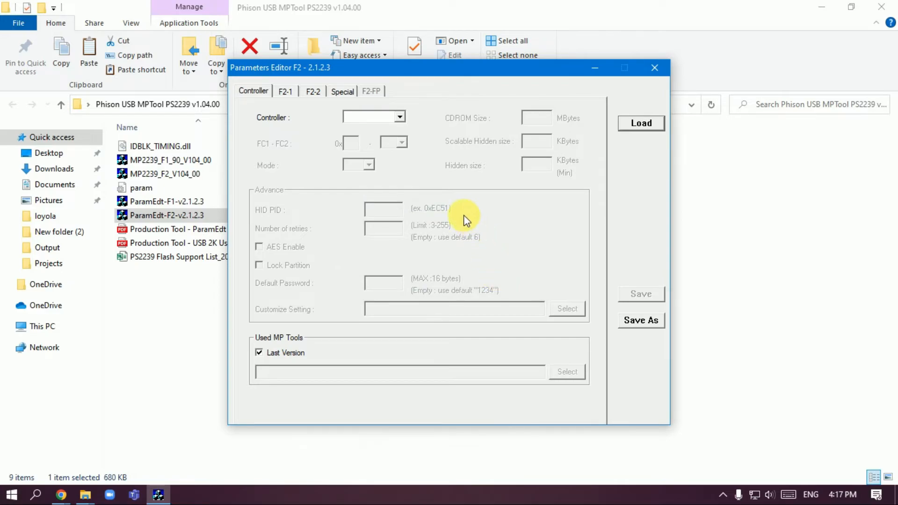
mouse_move(358, 123)
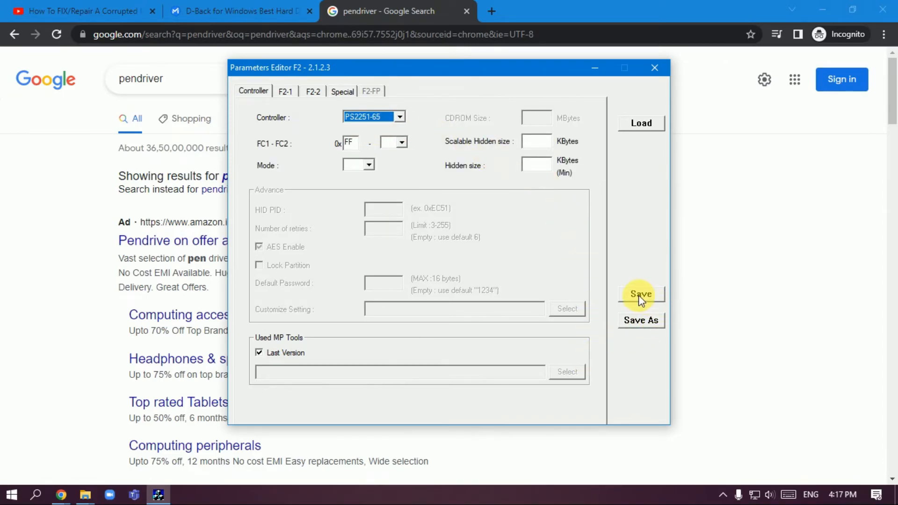
left_click(640, 294)
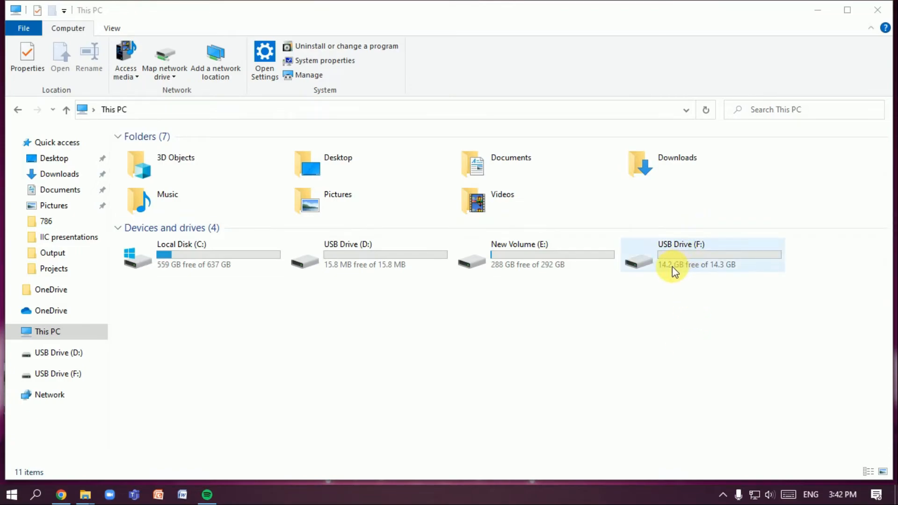
- Open USB Drive (F:) to confirm it is empty, then return to This PC
right_click(673, 269)
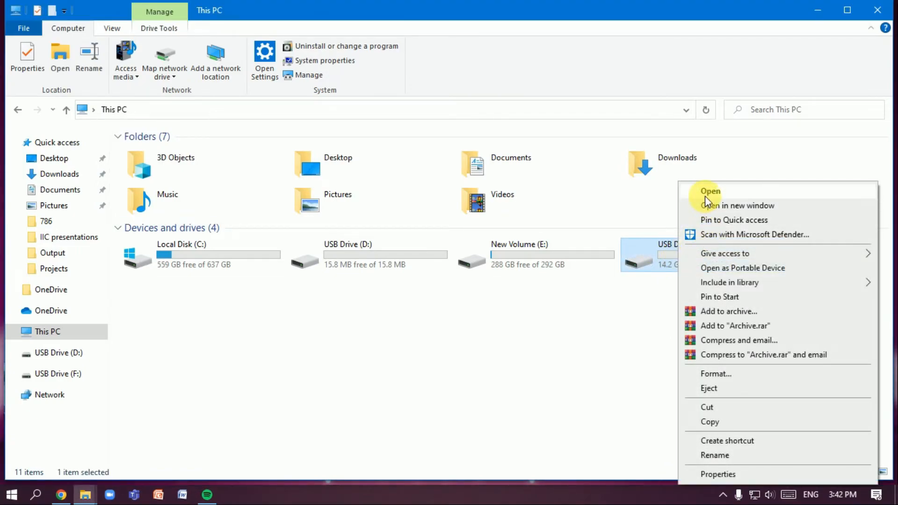
left_click(710, 191)
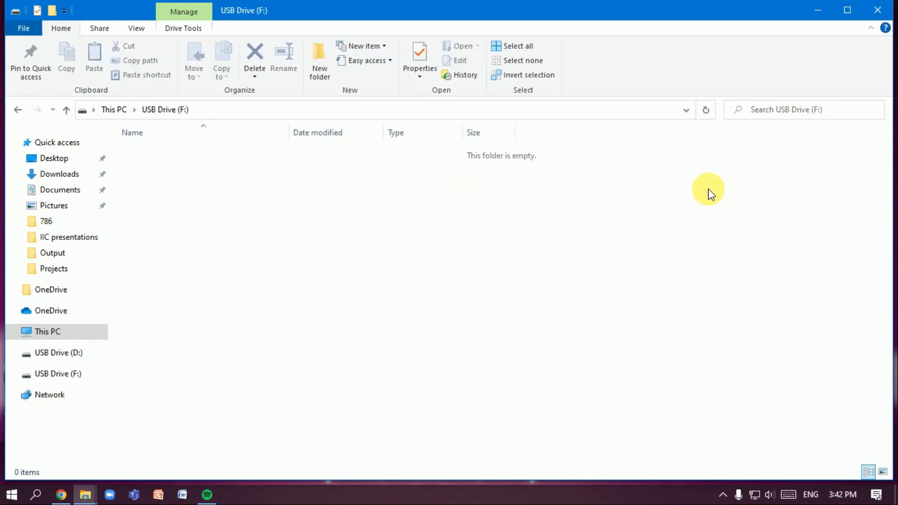
left_click(48, 331)
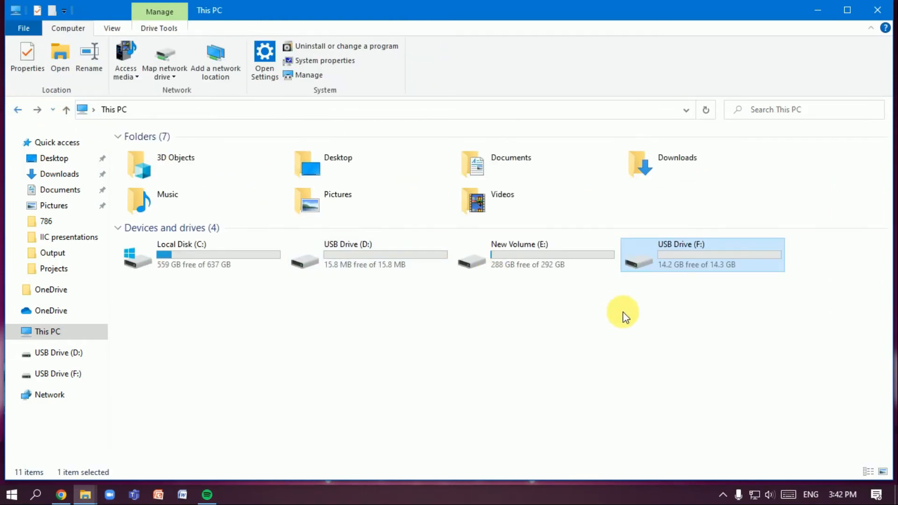
mouse_move(696, 272)
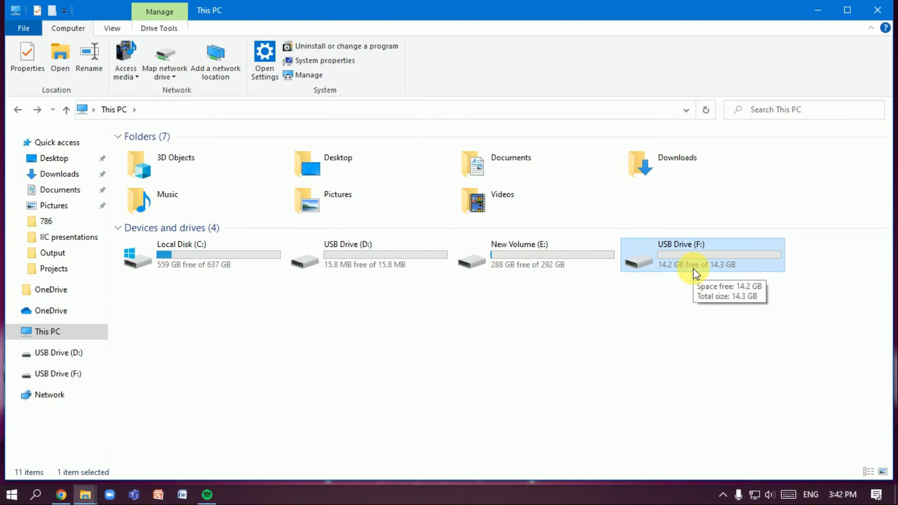